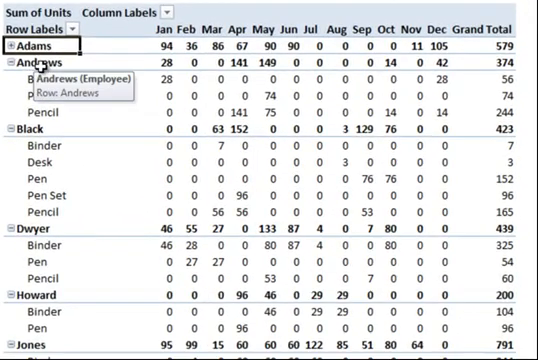
- Collapse the Employee field so each rep shows one total row without item rows
right_click(36, 66)
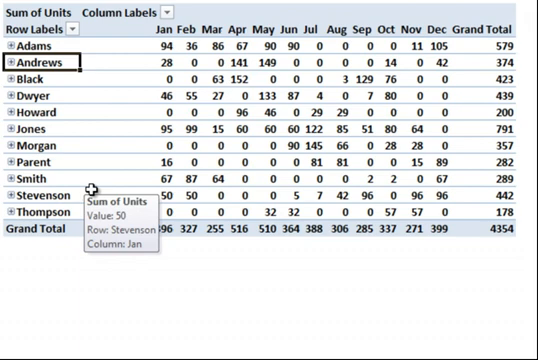
mouse_move(56, 76)
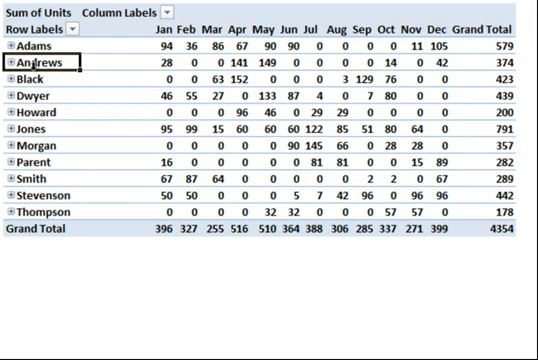
- Expand the Employee field to show every rep's item rows, nested under Region
right_click(36, 62)
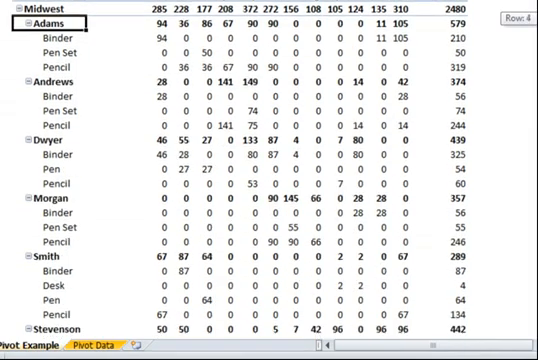
scroll(down, 3)
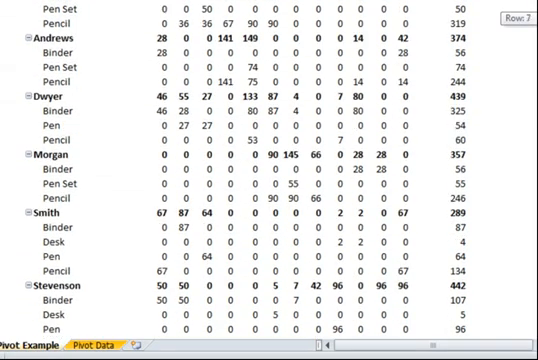
scroll(down, 3)
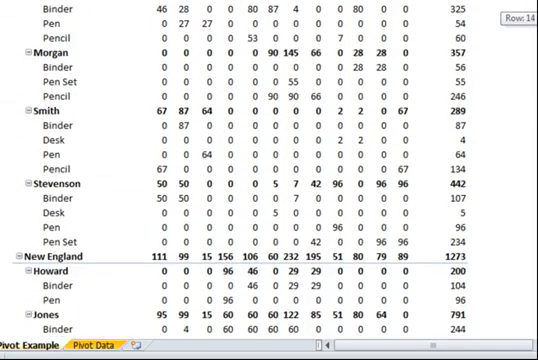
scroll(down, 3)
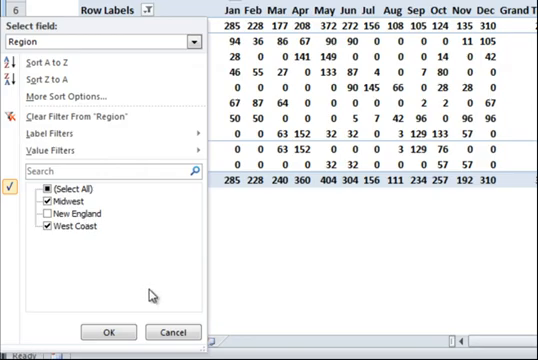
mouse_move(76, 116)
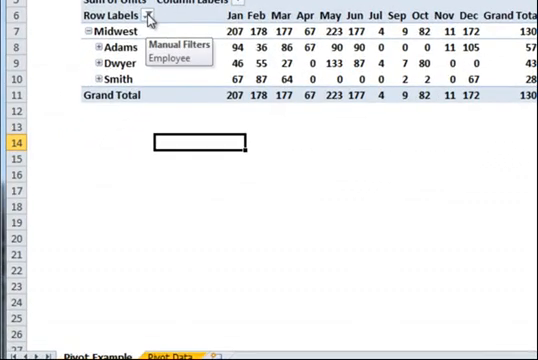
- Filter the Employee row labels by searching 'morgan' and adding Morgan under Midwest
click(152, 20)
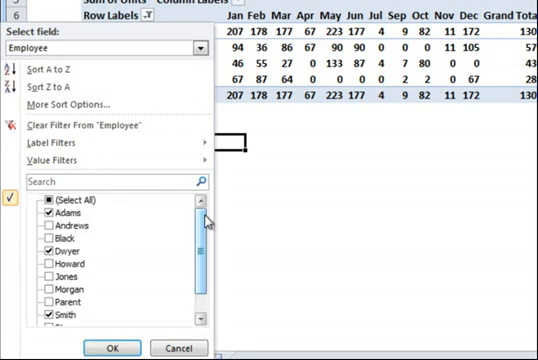
scroll(down, 3)
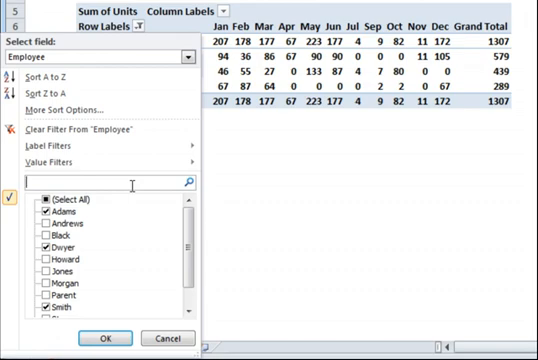
text(morgan)
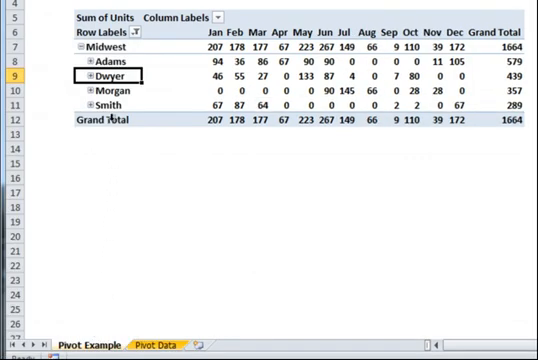
mouse_move(200, 88)
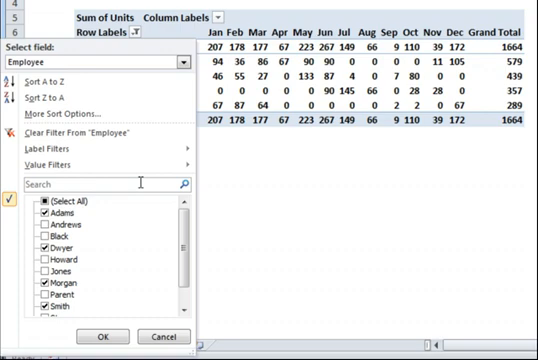
- Clear the Employee filter so all reps and regions reappear, grand total 4354
text(a)
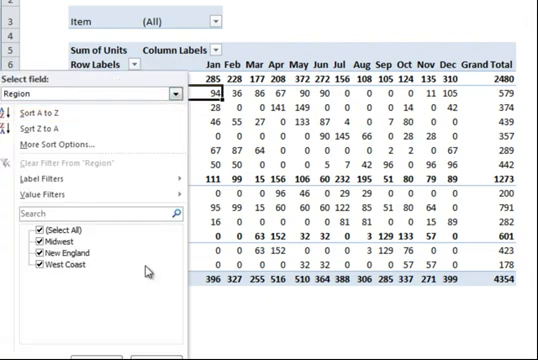
click(40, 242)
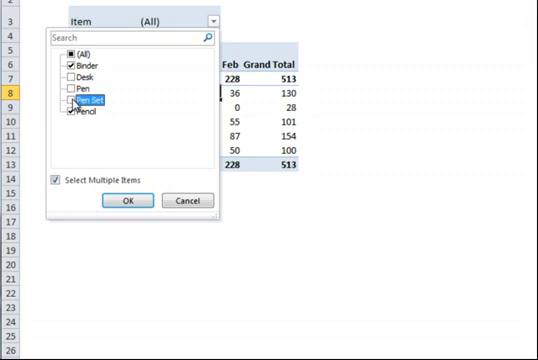
click(126, 200)
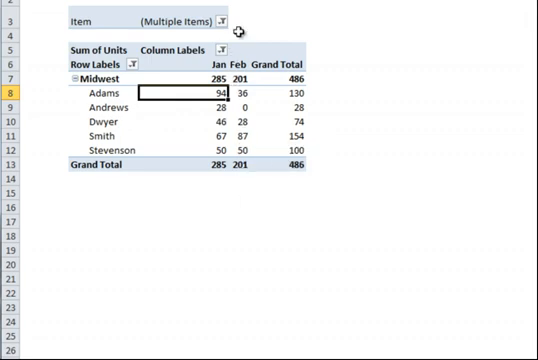
click(224, 20)
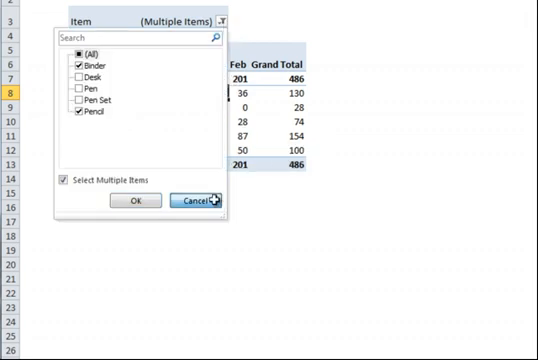
click(130, 200)
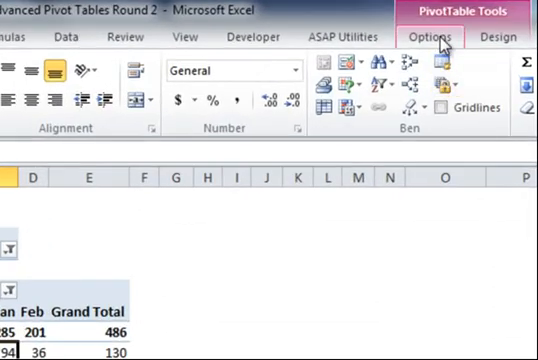
- Use Clear Filters in PivotTable Tools to remove every filter from the pivot table
click(428, 36)
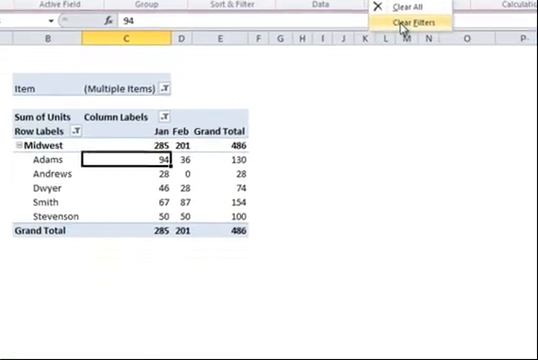
click(410, 20)
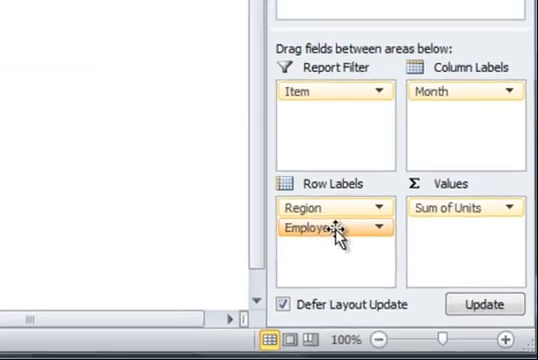
- With Defer Layout Update on, rearrange rows to Region then Item and apply the update
click(484, 304)
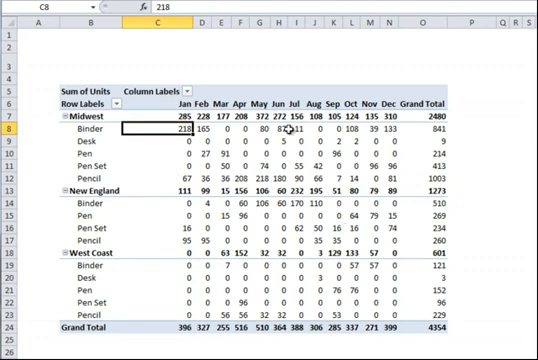
mouse_move(500, 104)
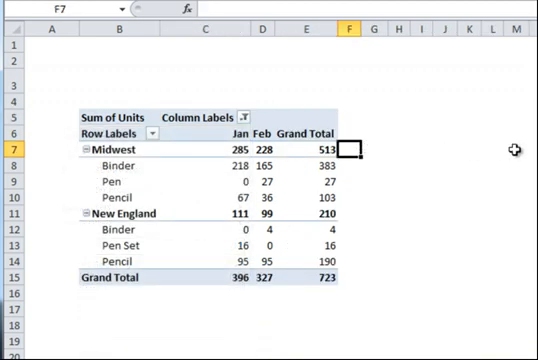
- Start a formula with = beside the pivot table to reference the Midwest January units via GETPIVOTDATA
text(=)
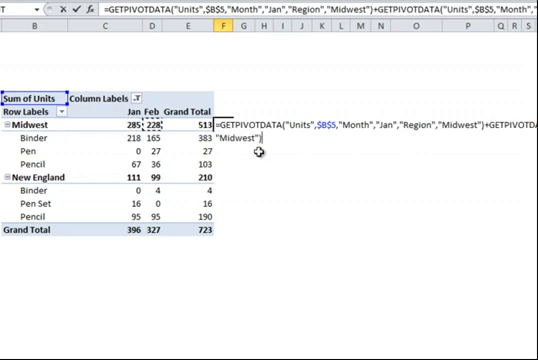
scroll(right, 3)
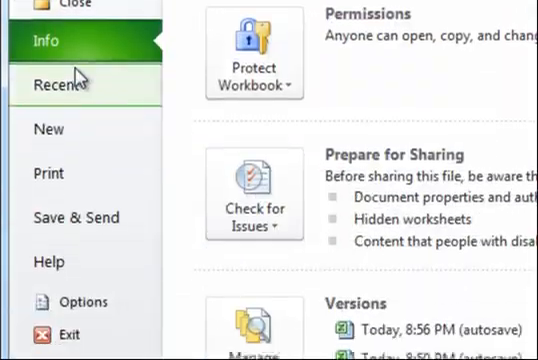
- Go into Excel Options and select the Formulas category
click(78, 300)
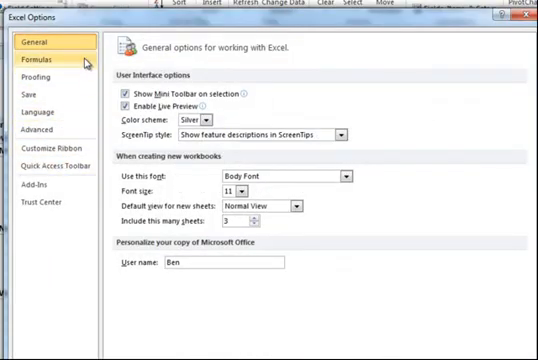
click(48, 72)
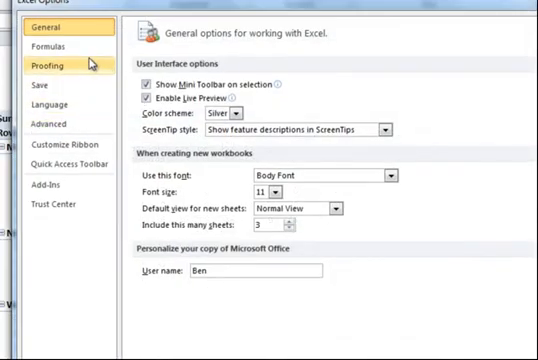
- Select the Proofing category in Excel Options
click(40, 48)
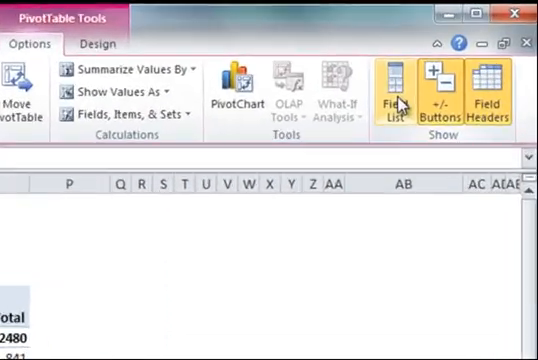
- Show the PivotTable Field List again from the Show group
click(400, 96)
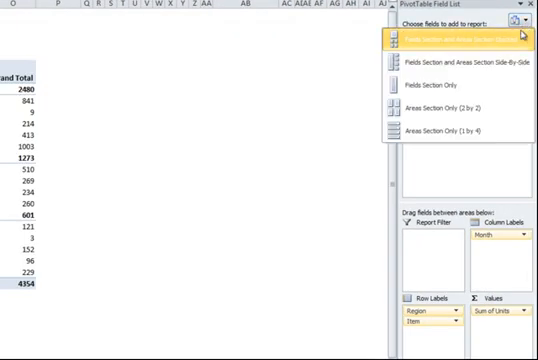
mouse_move(456, 62)
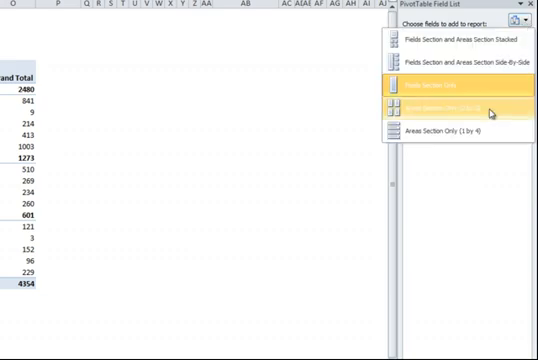
- Switch the PivotTable Field List to show the field checklist above the layout areas
click(450, 112)
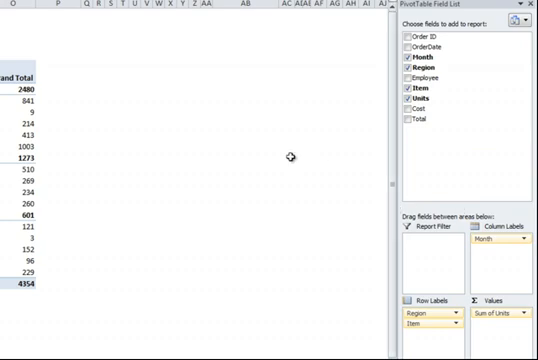
mouse_move(348, 178)
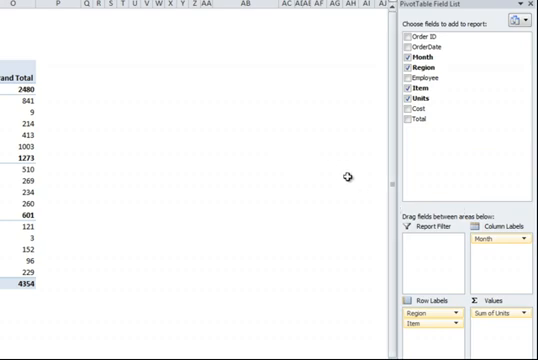